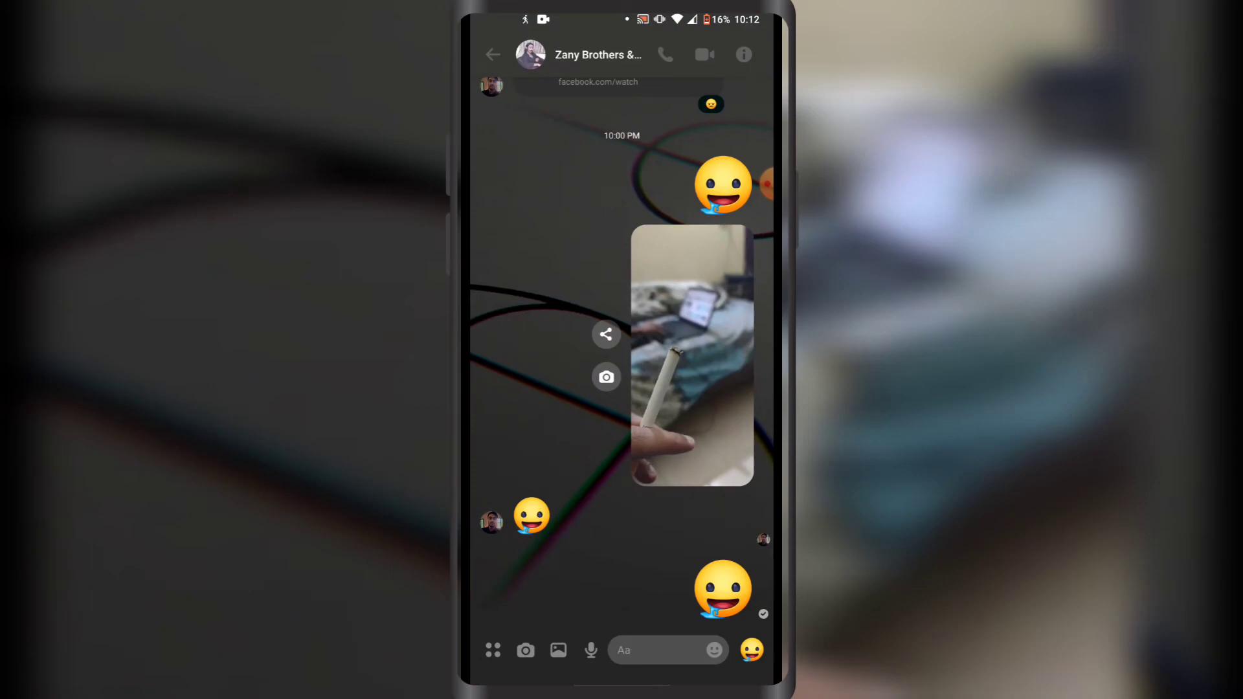
- Bring up the Zany Brothers & Co. group settings via the info icon
{"action": "left_click", "coordinate": [743, 55]}
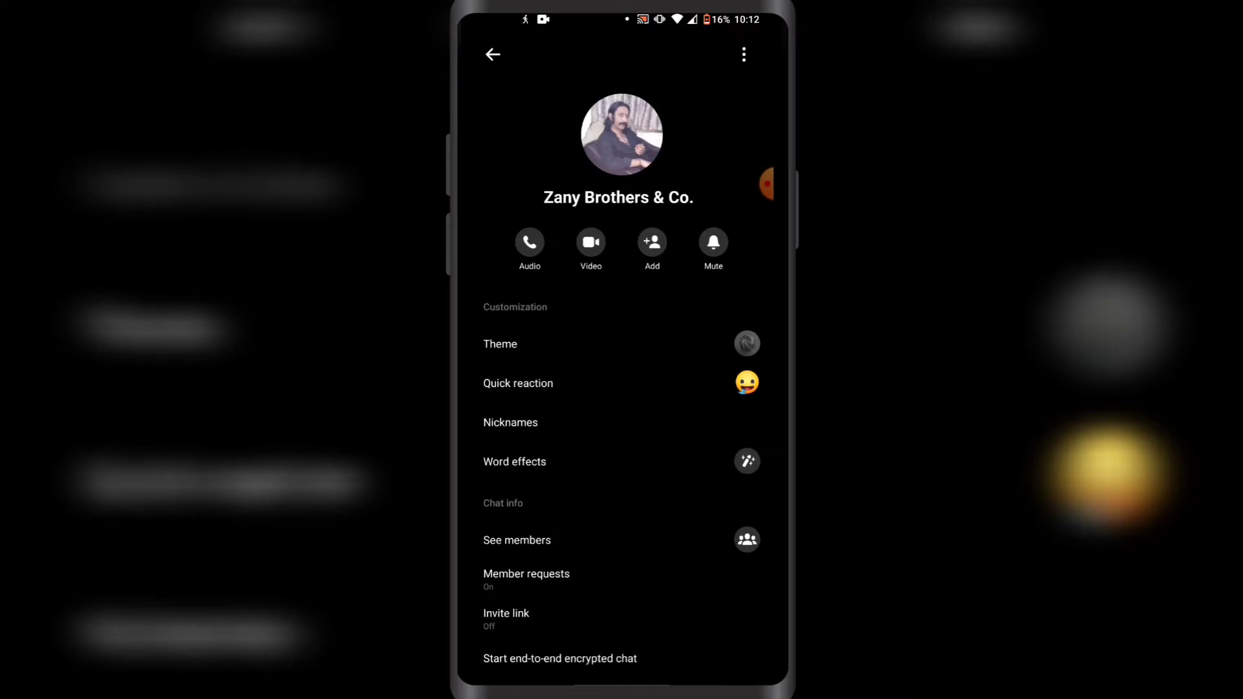
- Bring up the mute options for the chat, then dismiss them back to the conversation
{"action": "left_click", "coordinate": [712, 244]}
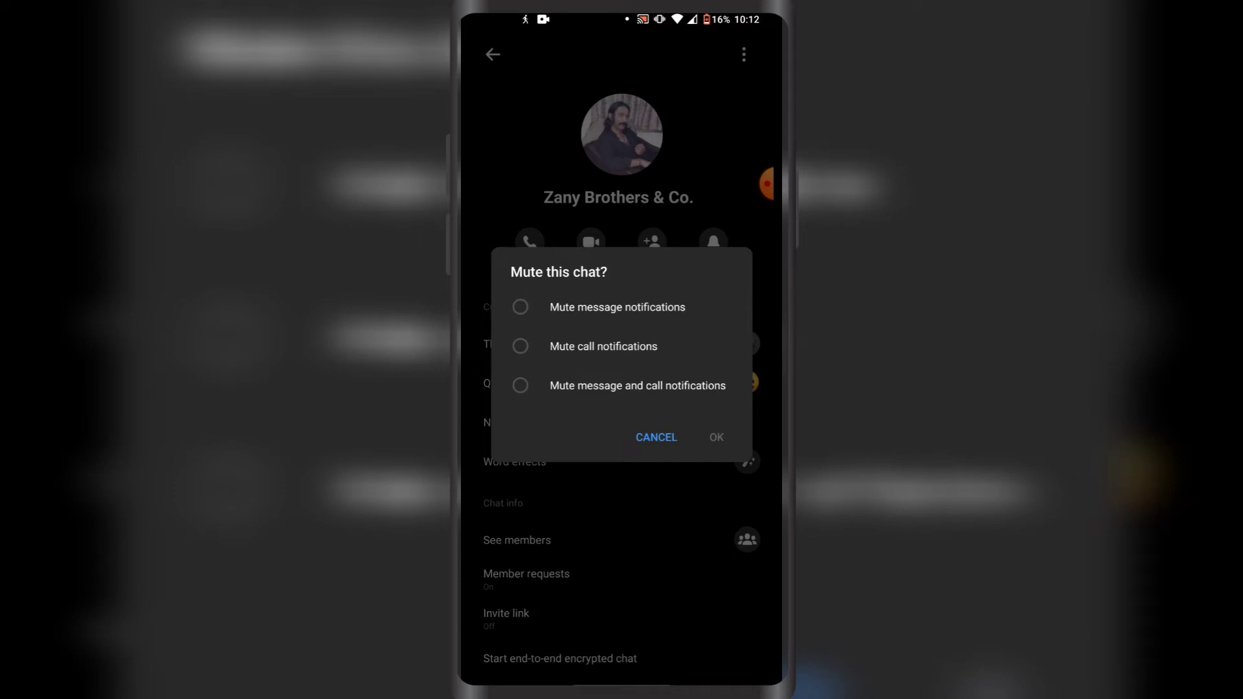
{"action": "left_click", "coordinate": [656, 436]}
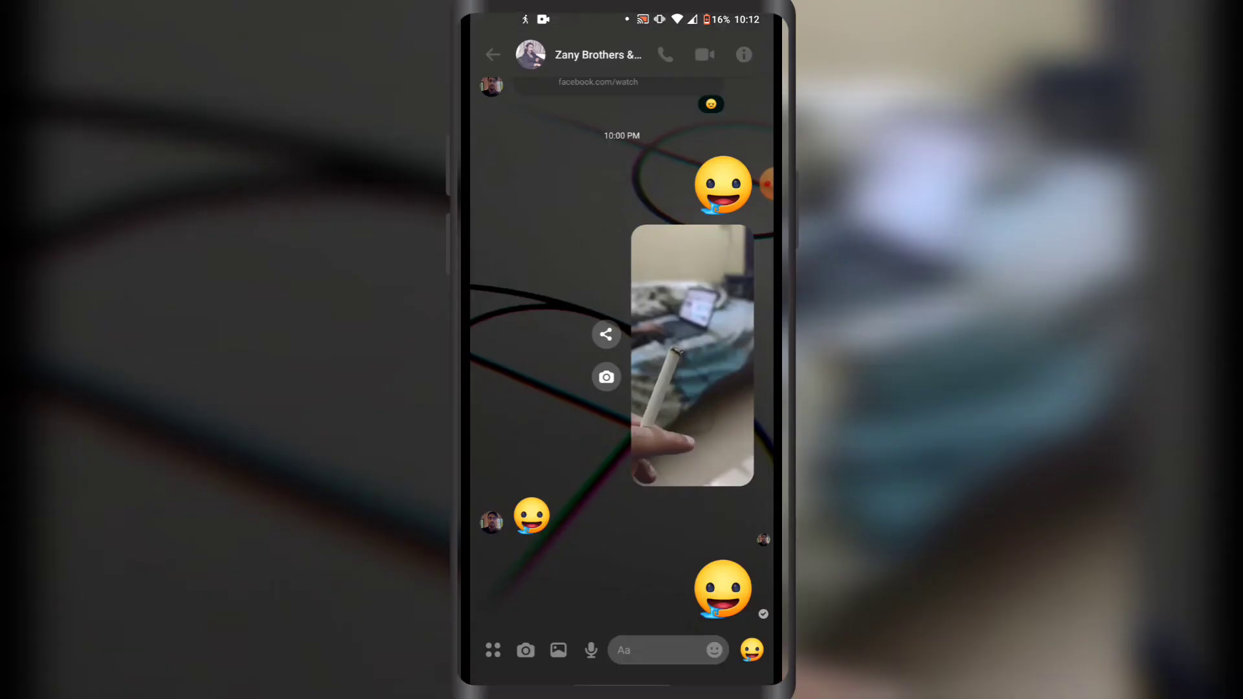